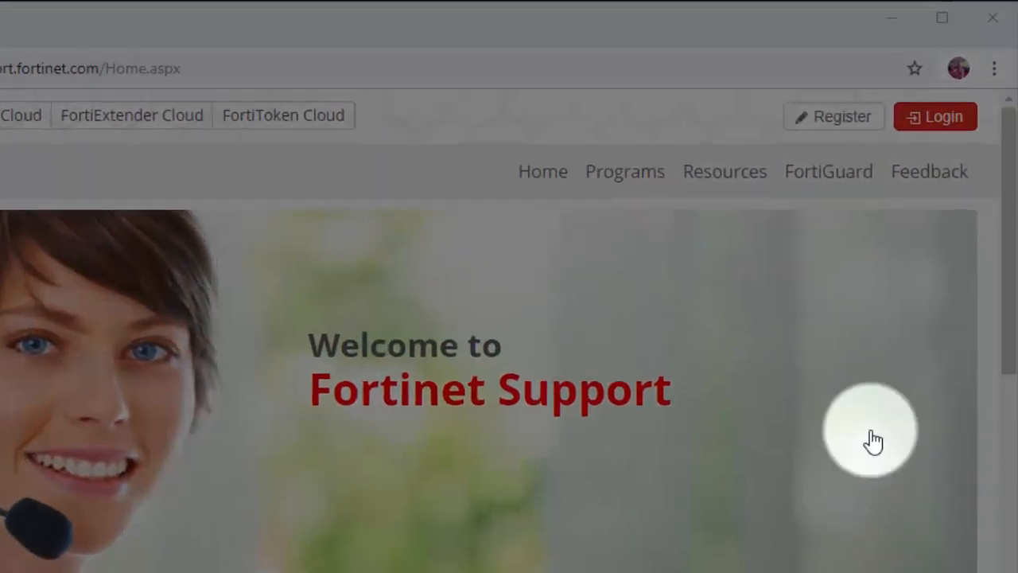
- Log in to the Fortinet Support Portal with the account ID and password
click(936, 116)
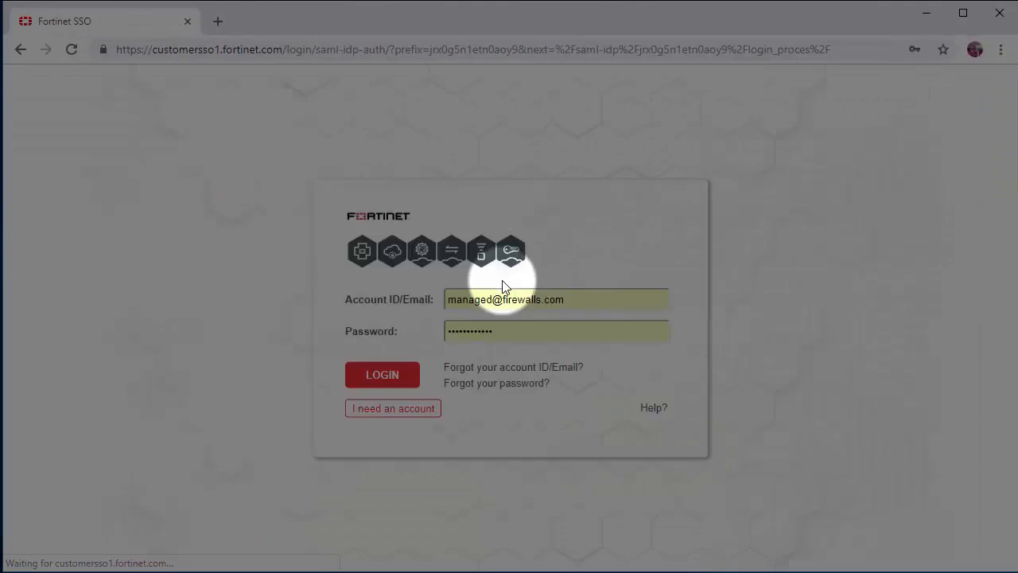
click(382, 375)
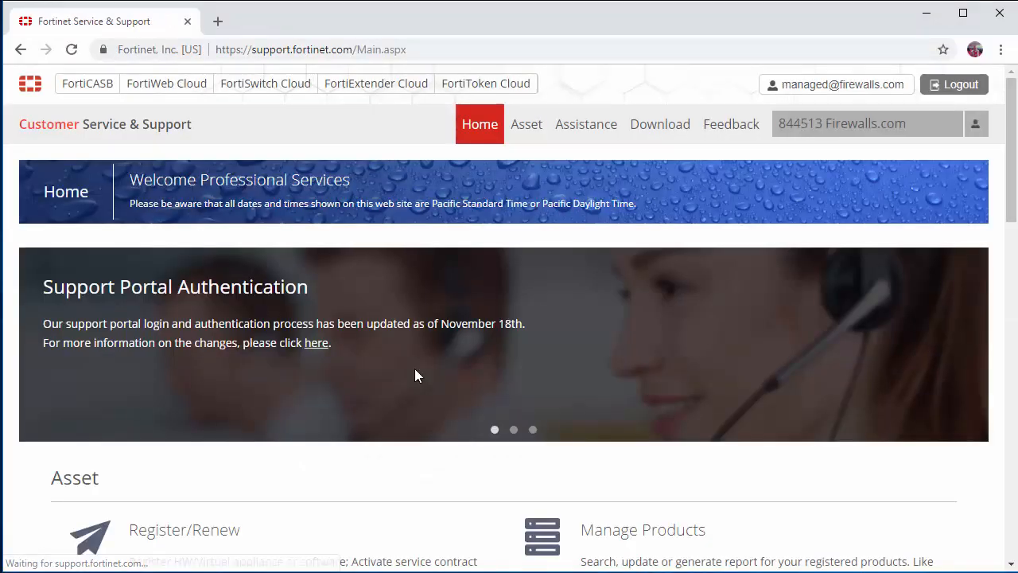
scroll(down, 3)
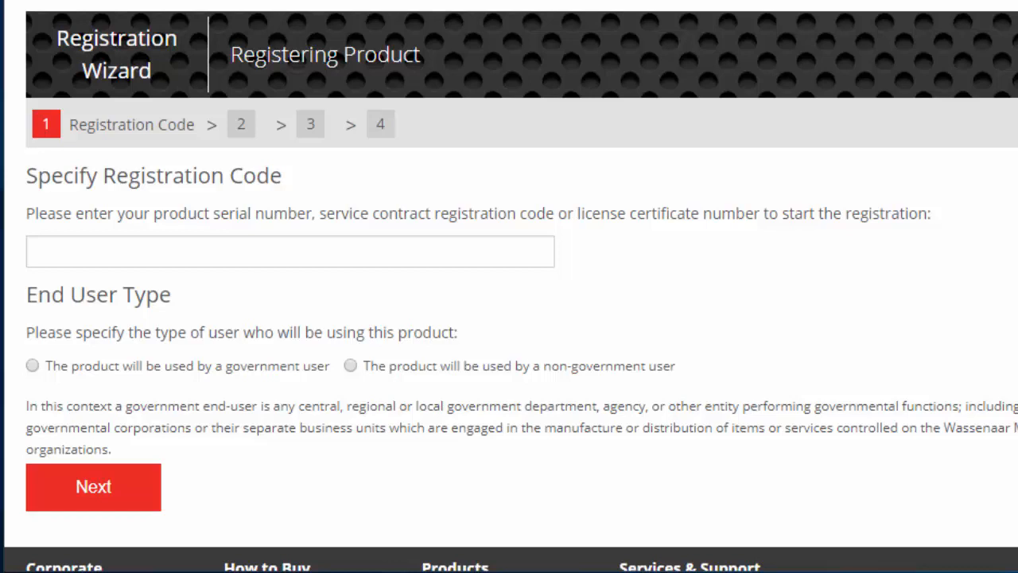
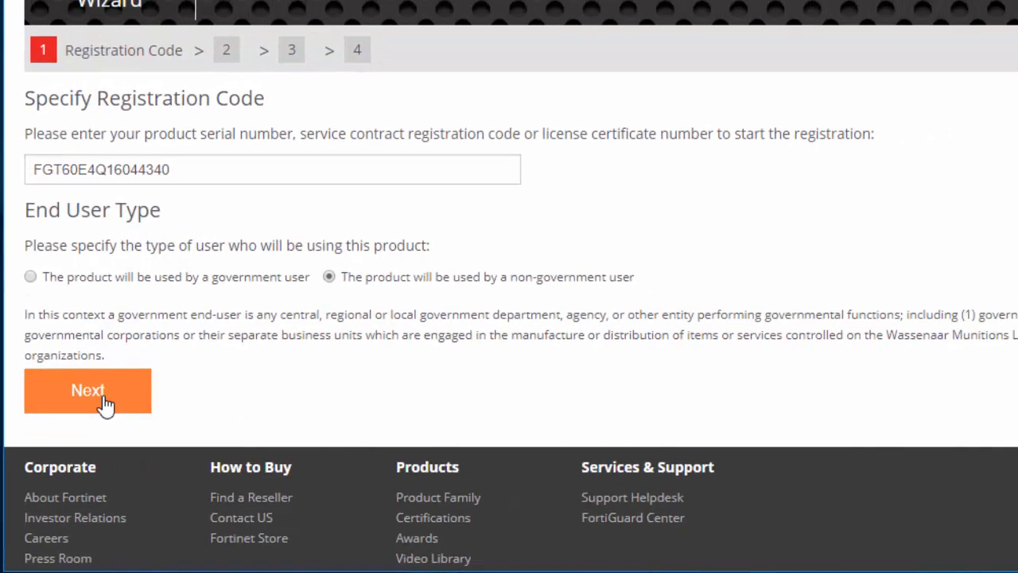
click(88, 390)
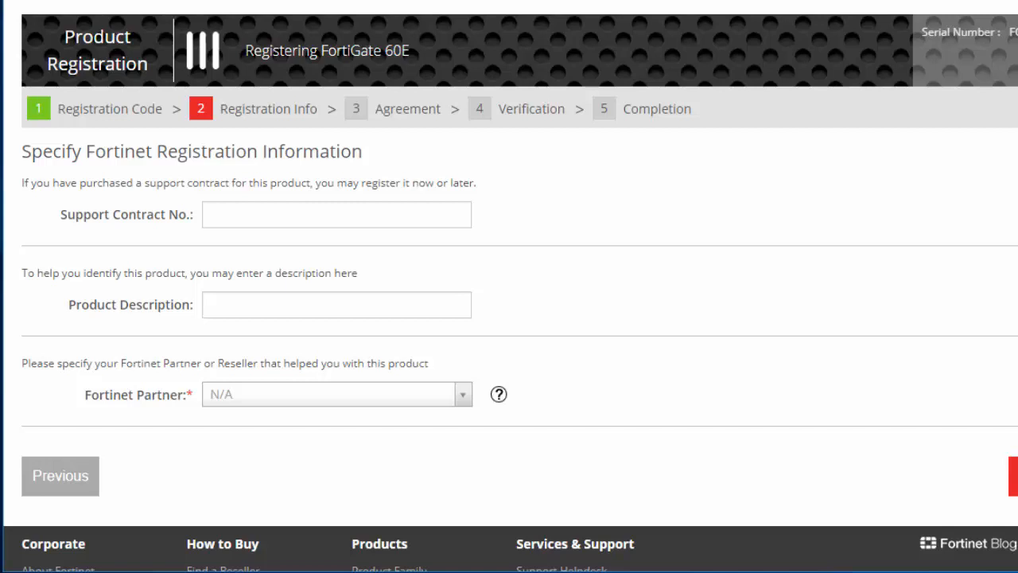
- Enter product description 'Fortinet Lab 60E' and select partner Firewalls.com, Inc
click(335, 214)
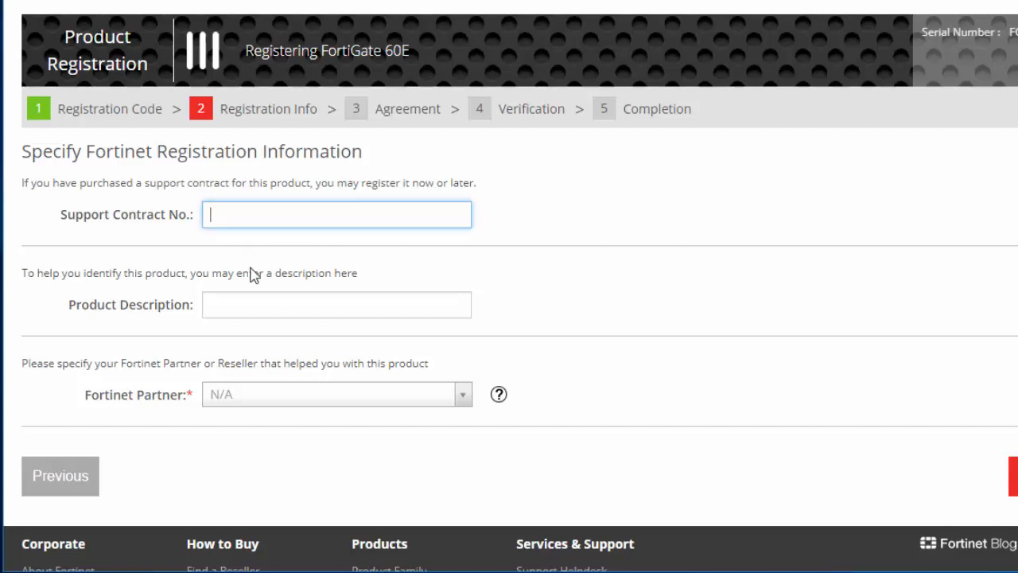
click(336, 305)
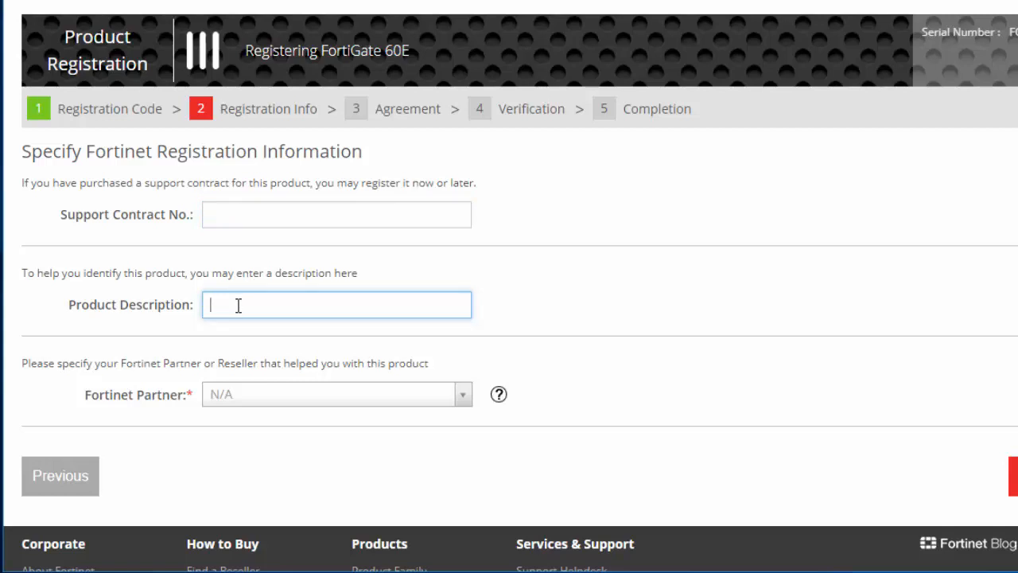
text(For)
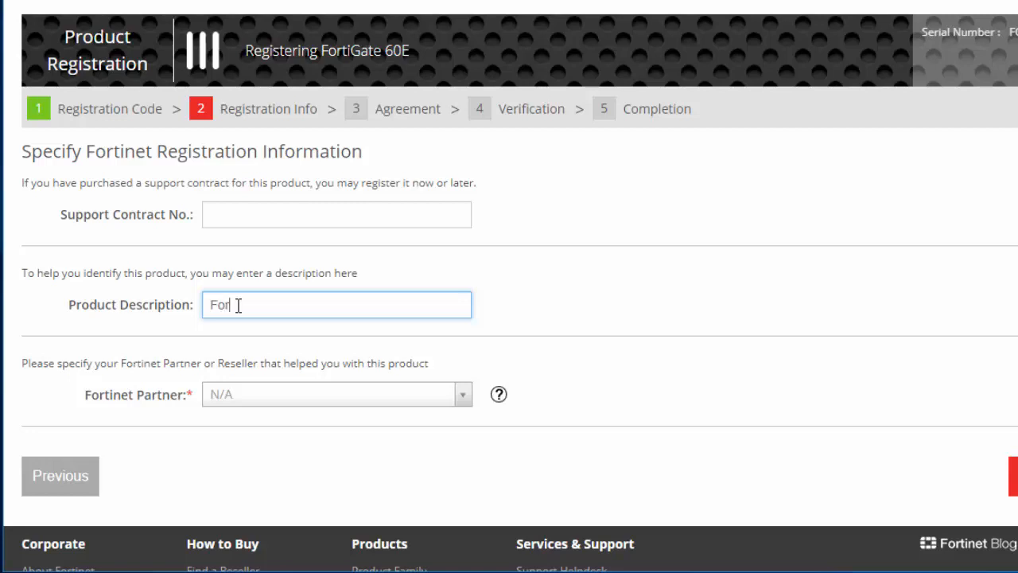
text(tinet Lab)
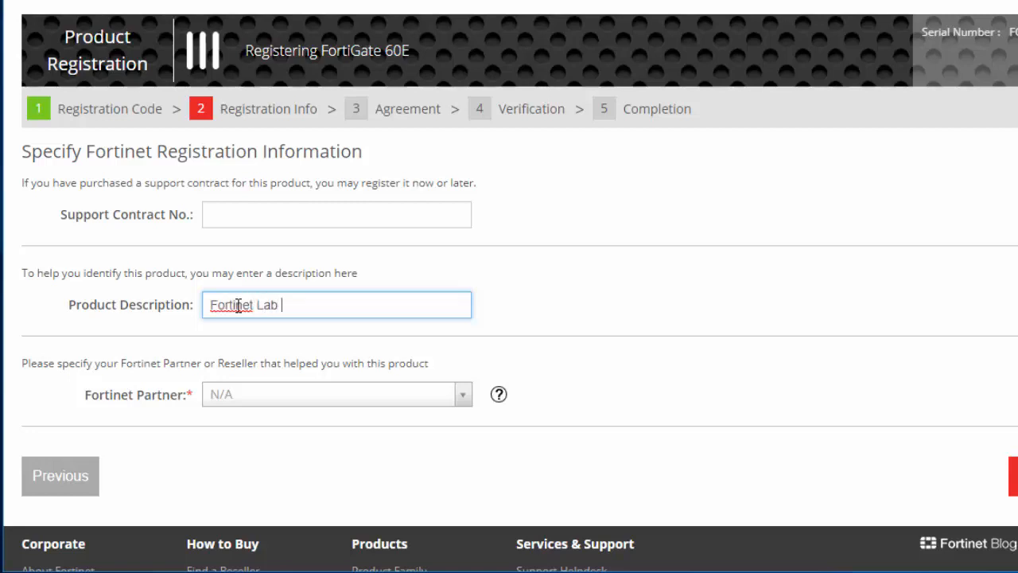
text(60E)
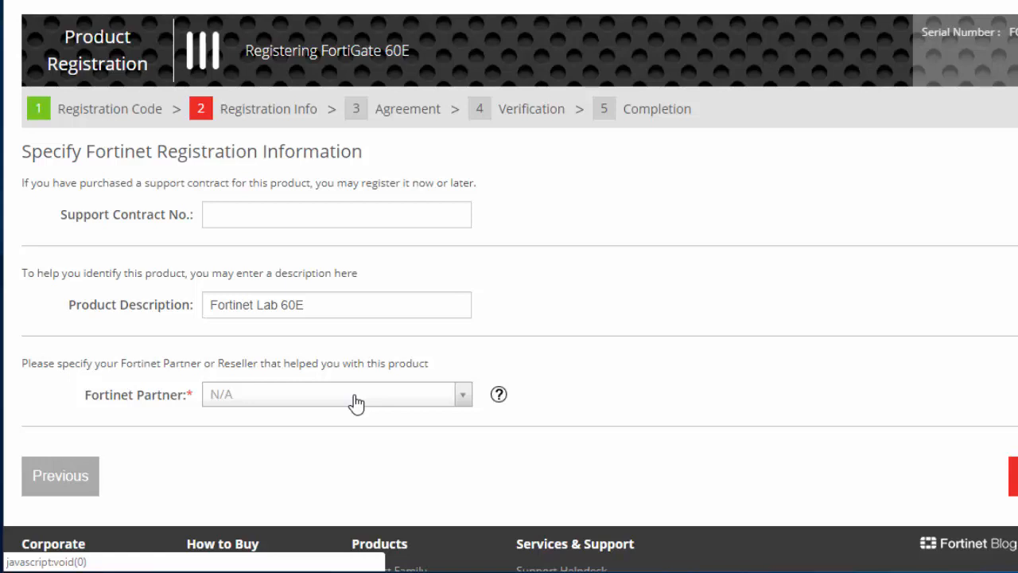
text(firewalls)
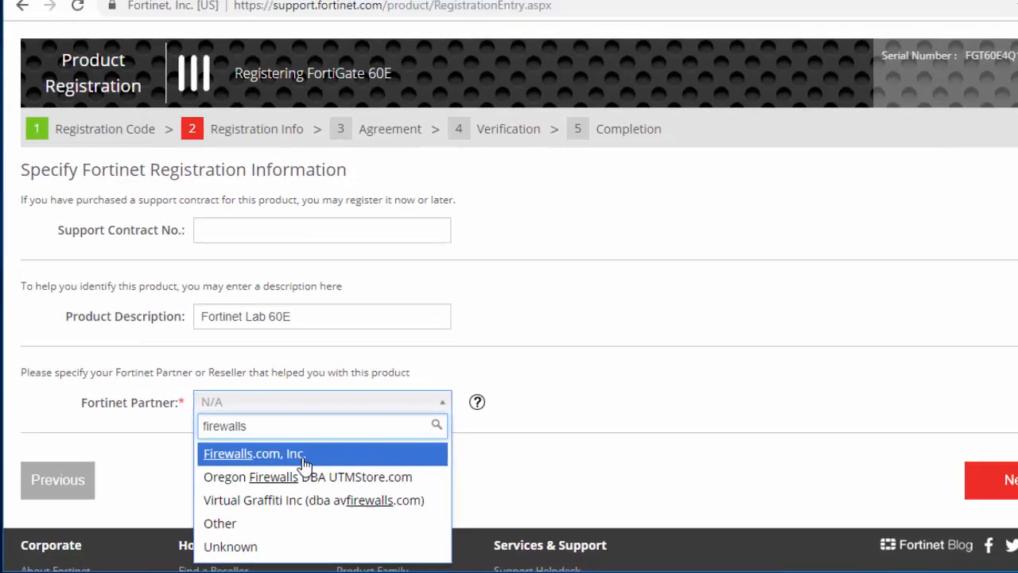
click(255, 453)
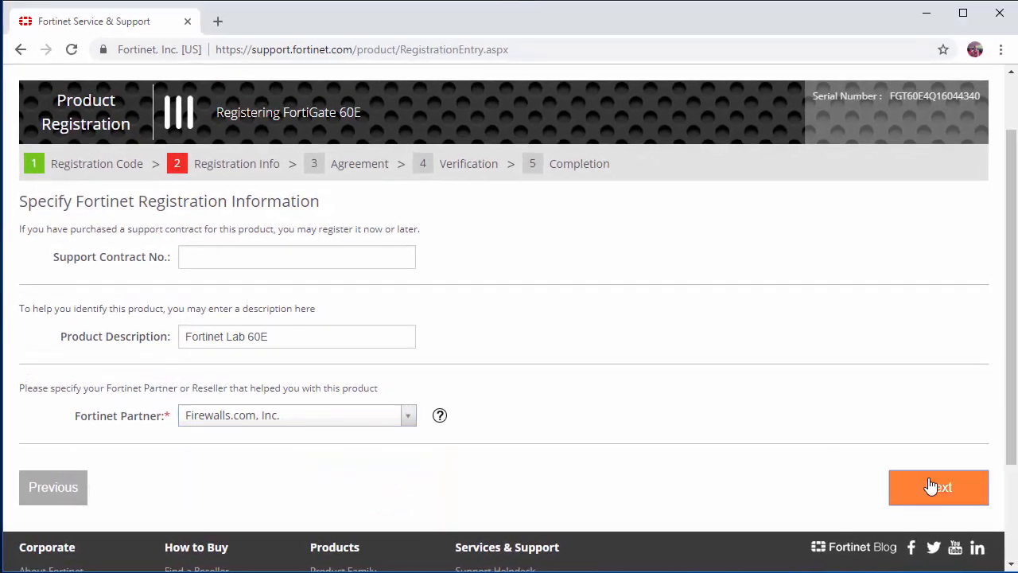
- Accept the service terms and conditions on the agreement step
click(938, 487)
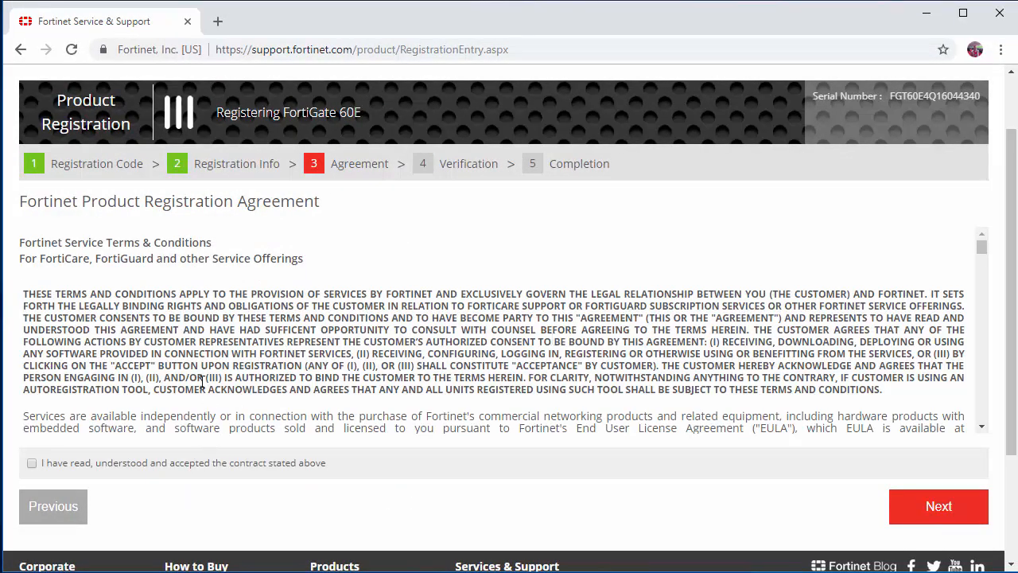
click(32, 462)
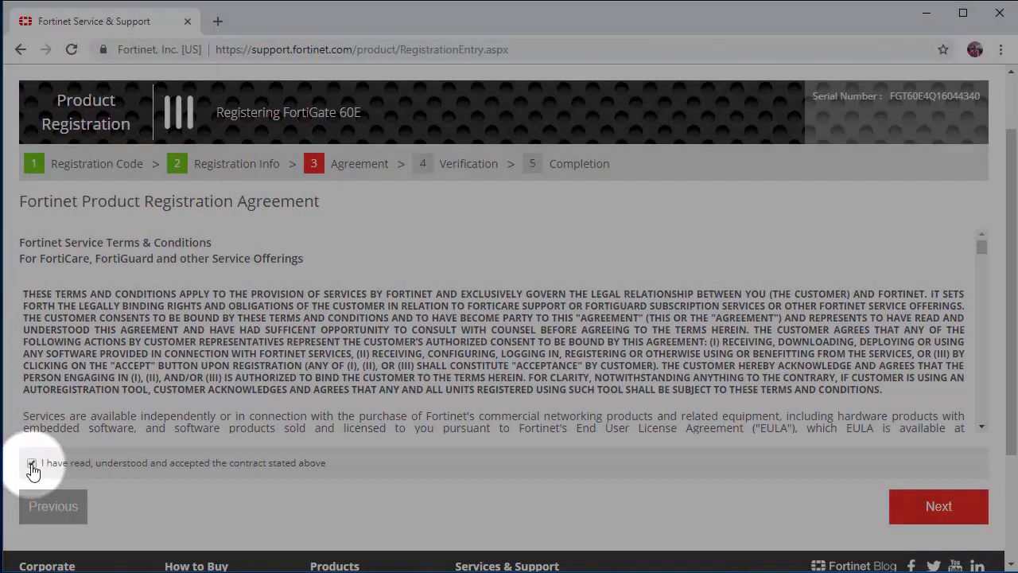
click(939, 506)
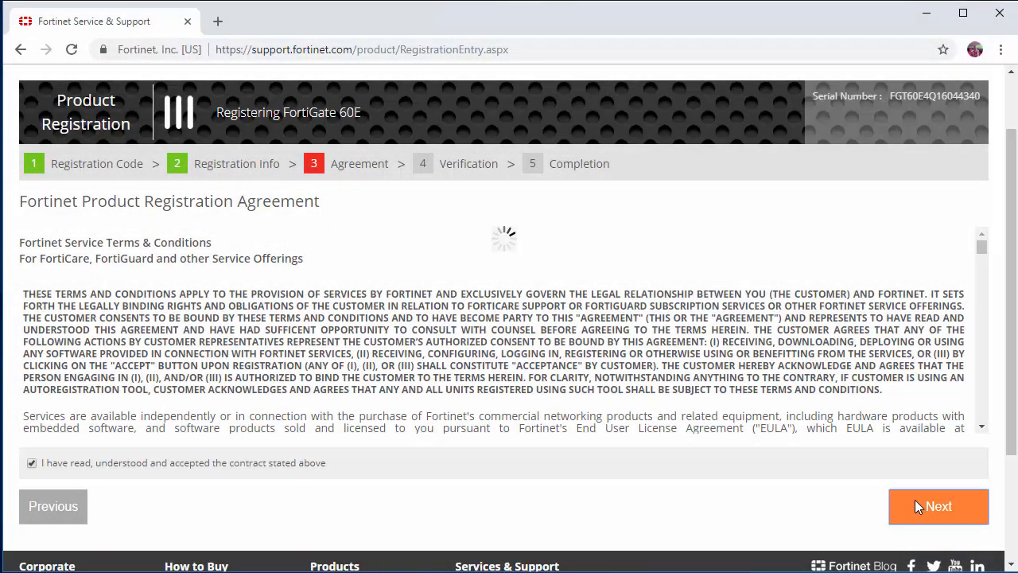
- Review the FortiGate 60E entitlement table and tick the activation acknowledgement box
click(938, 506)
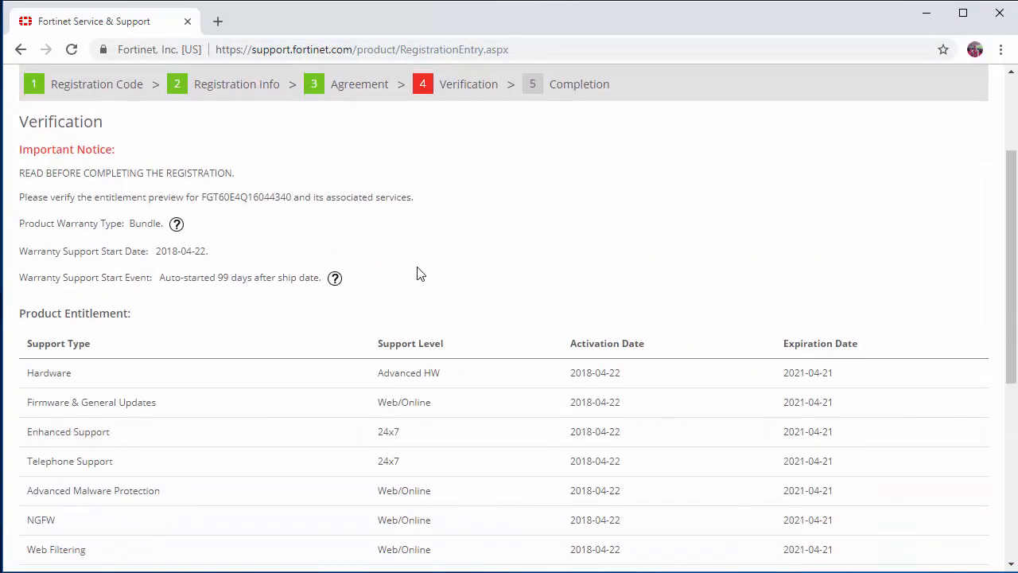
scroll(down, 3)
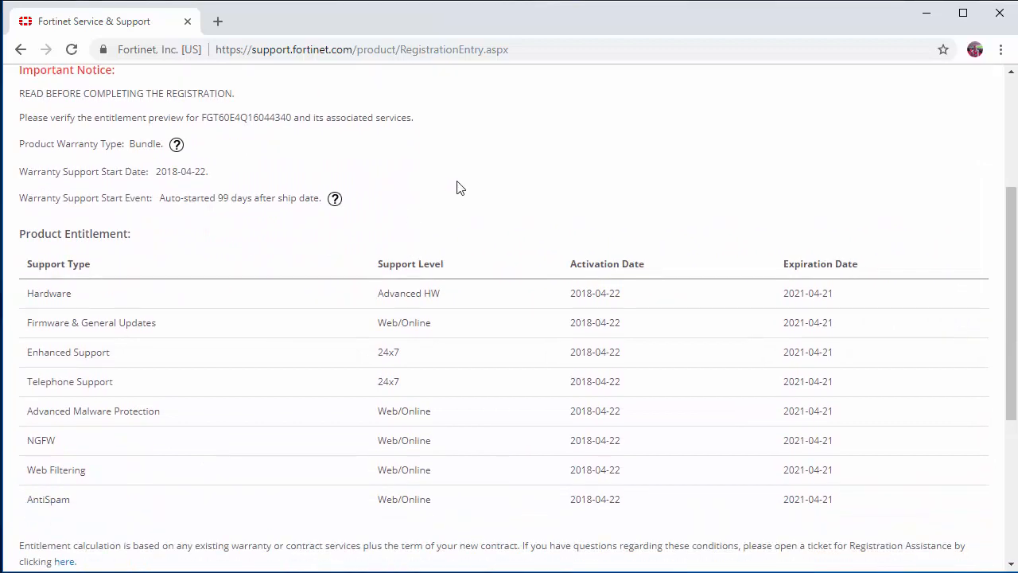
mouse_move(532, 269)
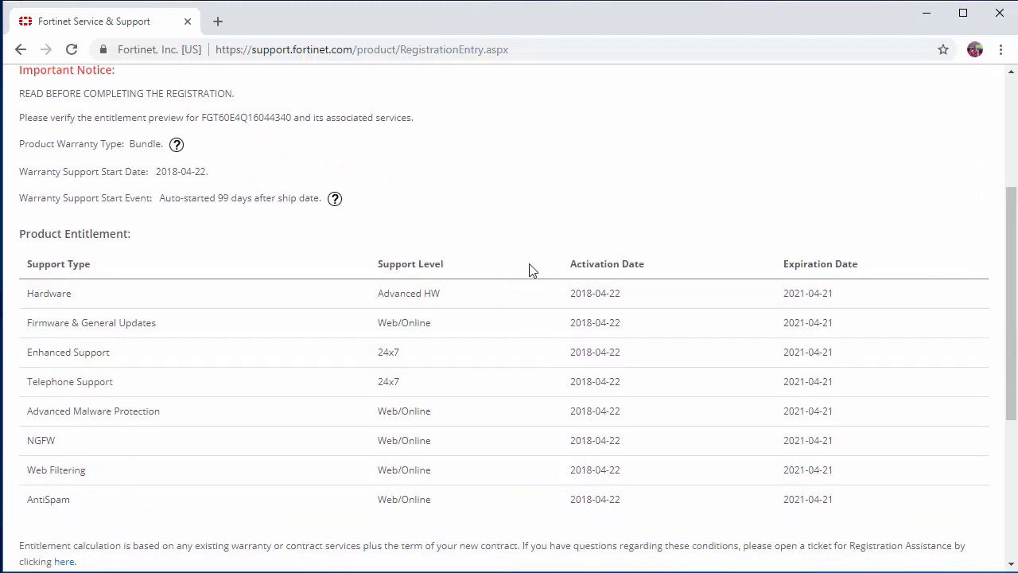
scroll(down, 3)
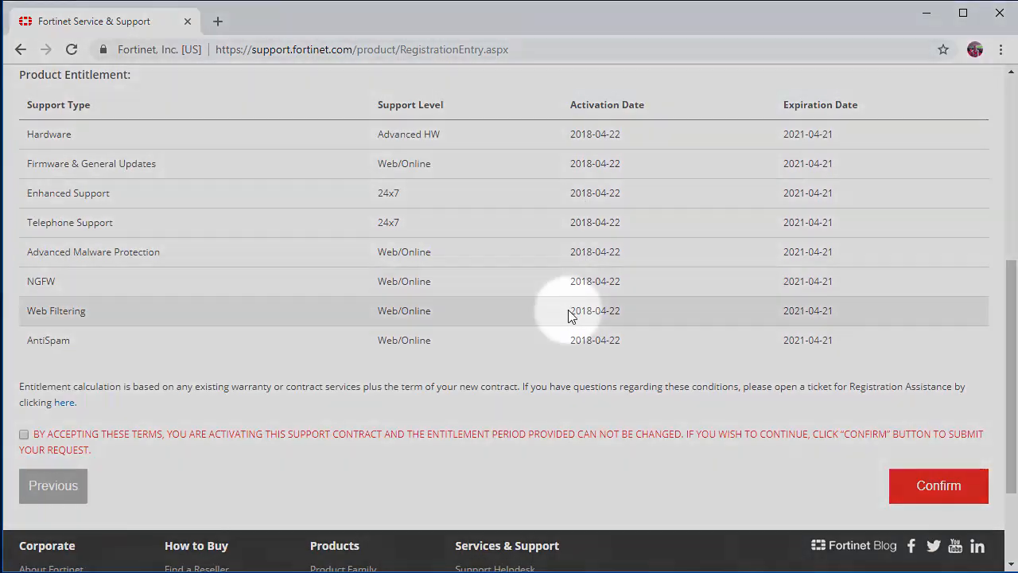
click(24, 434)
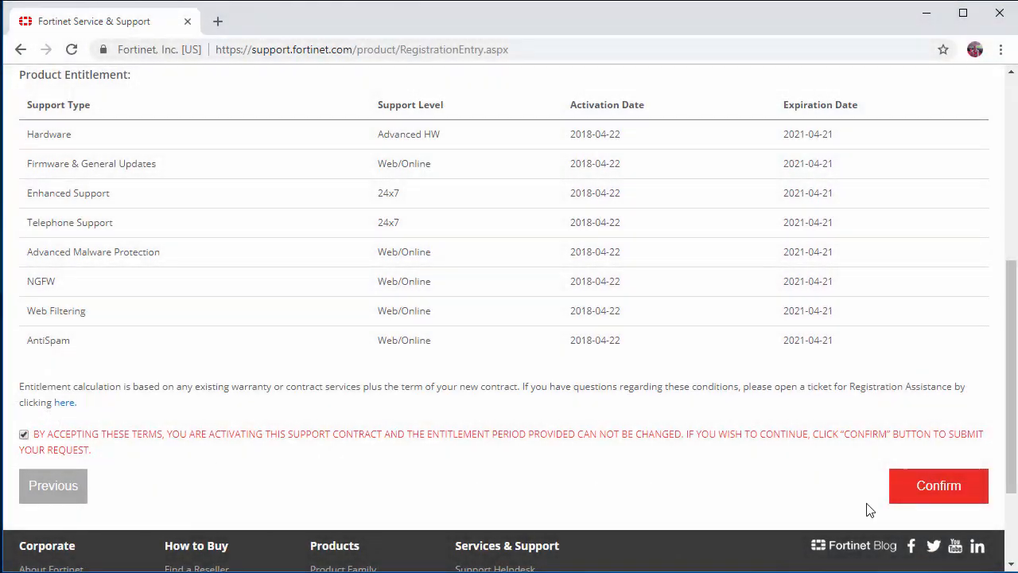